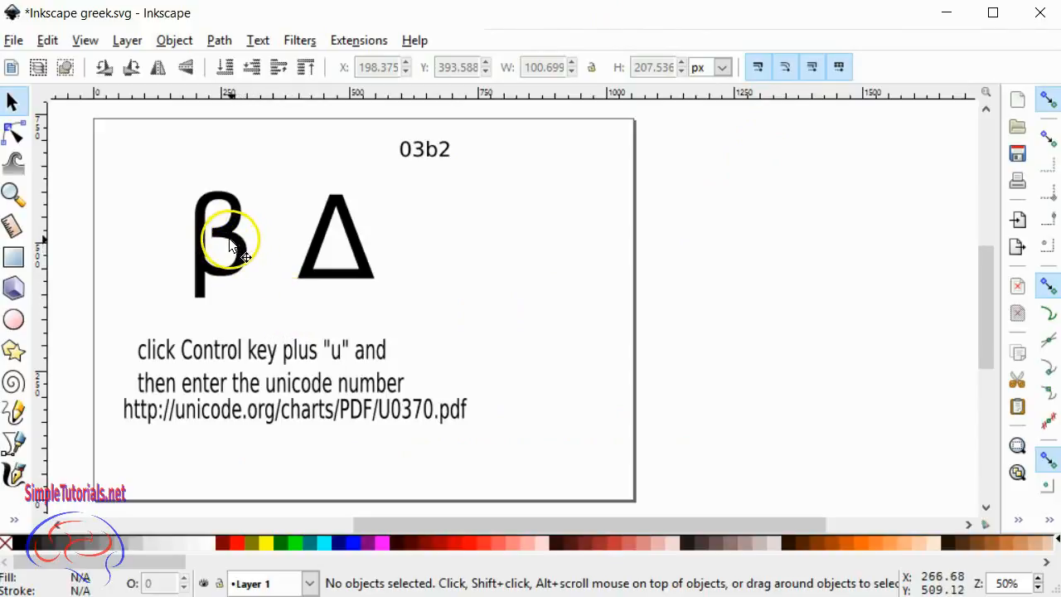
{"action": "mouse_move", "coordinate": [264, 320]}
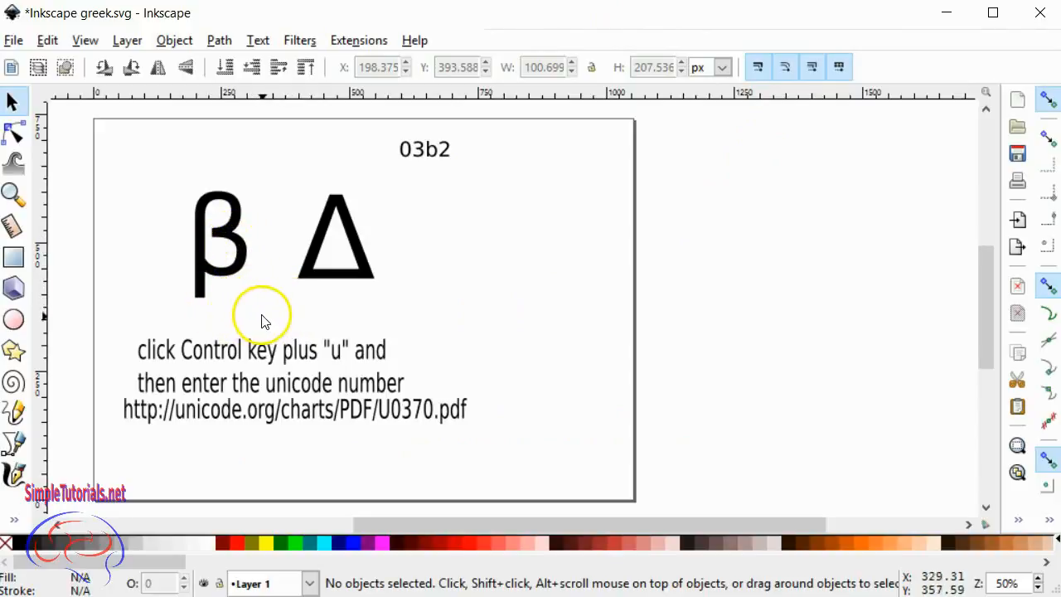
{"action": "mouse_move", "coordinate": [222, 245]}
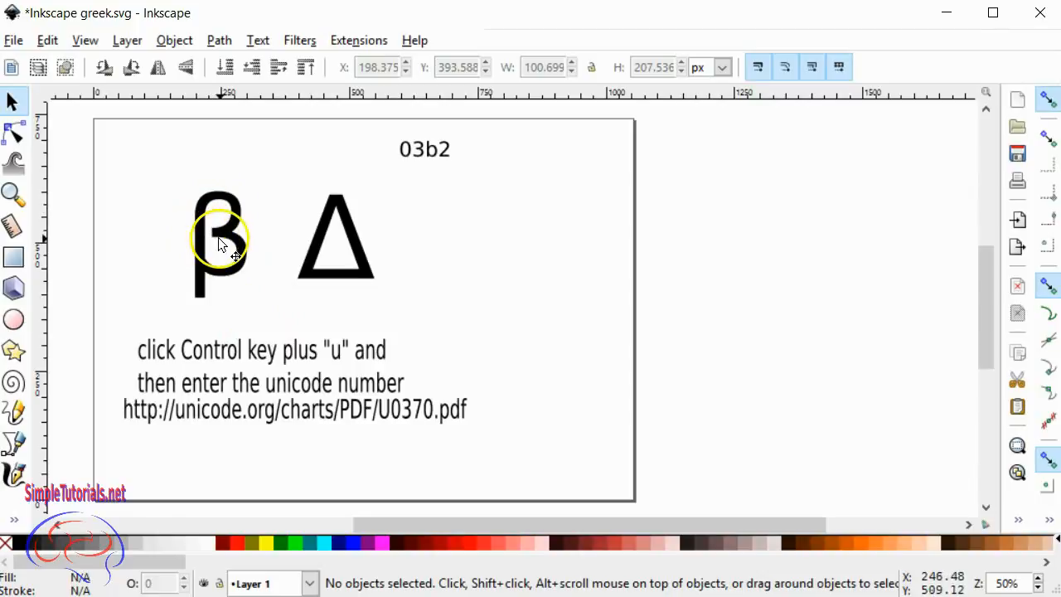
{"action": "mouse_move", "coordinate": [275, 230]}
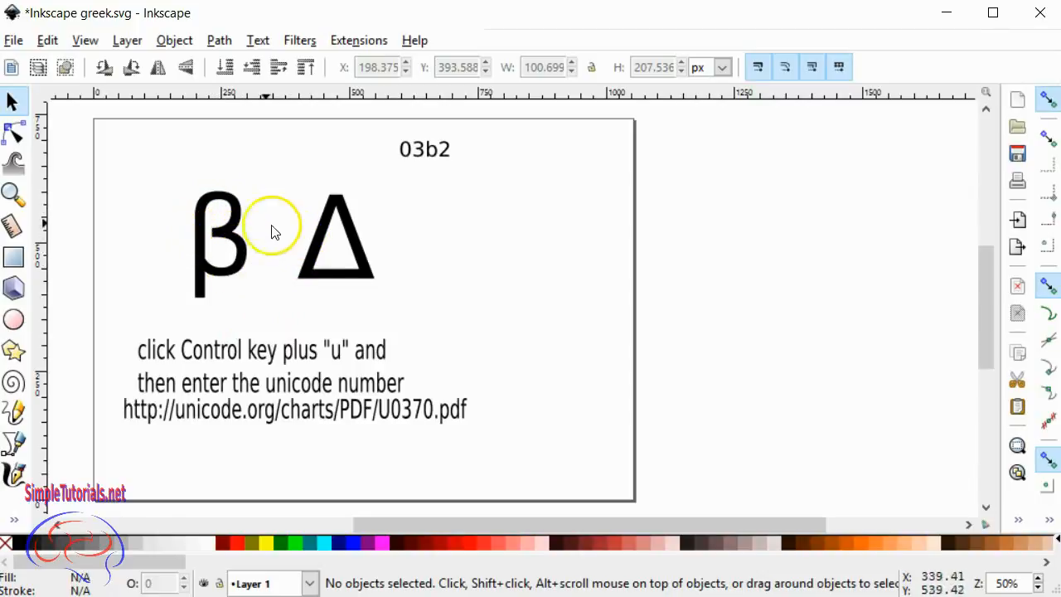
{"action": "mouse_move", "coordinate": [311, 226]}
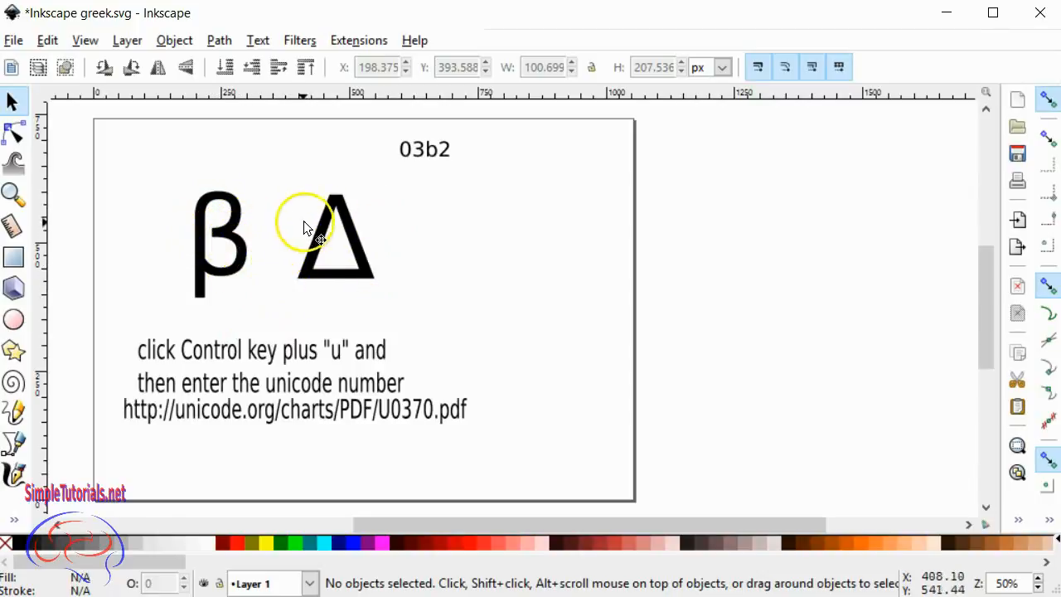
{"action": "mouse_move", "coordinate": [373, 301]}
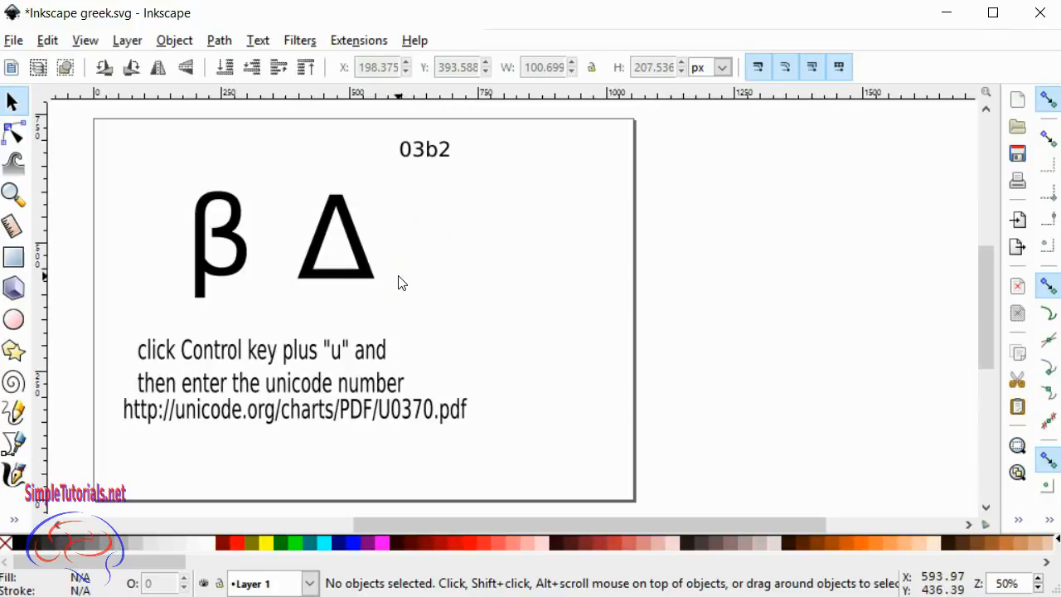
{"action": "mouse_move", "coordinate": [386, 302]}
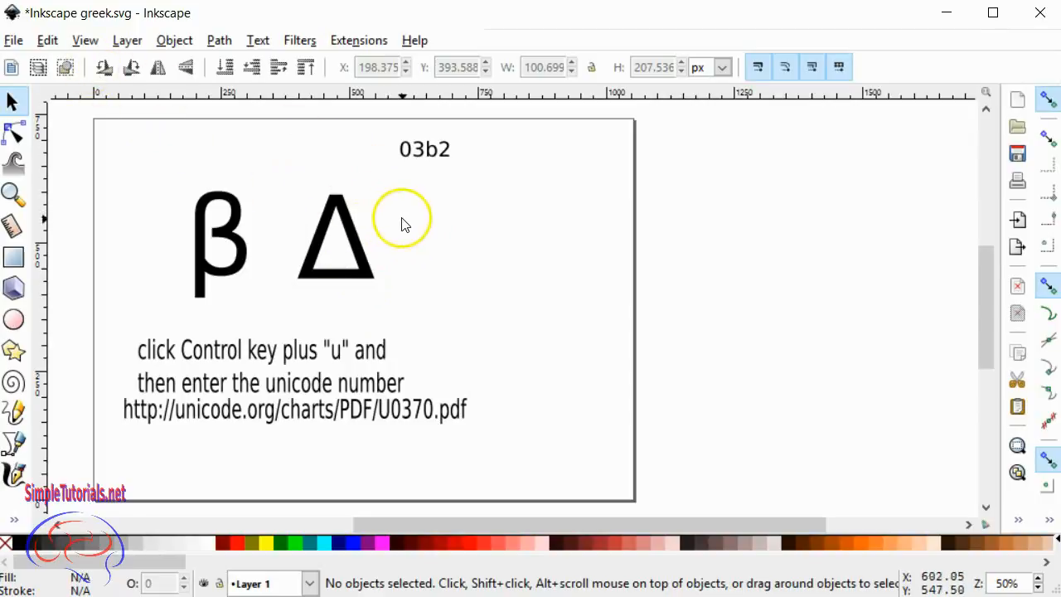
{"action": "mouse_move", "coordinate": [540, 214]}
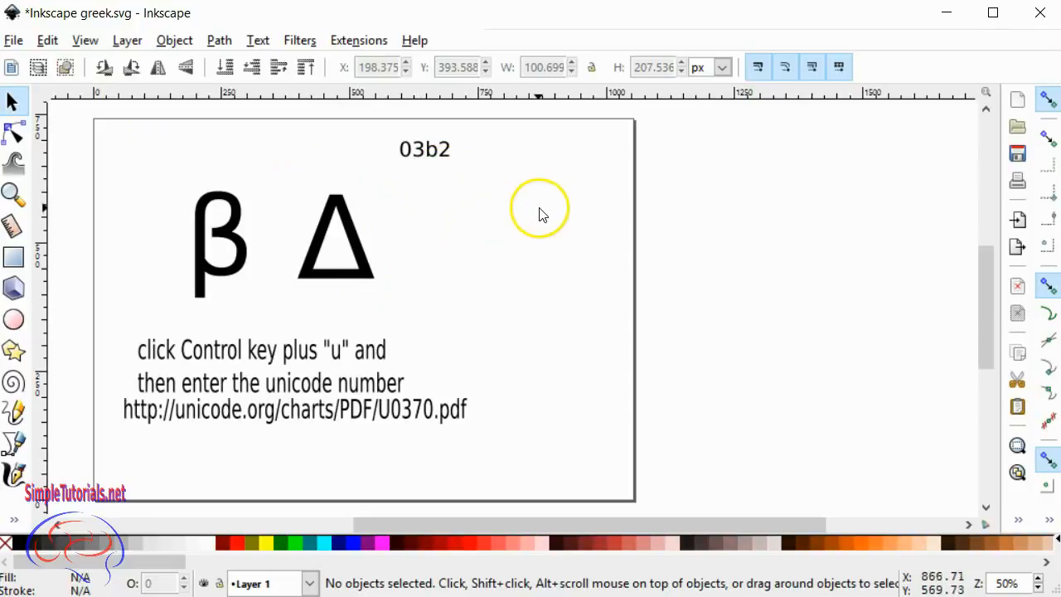
{"action": "mouse_move", "coordinate": [204, 374]}
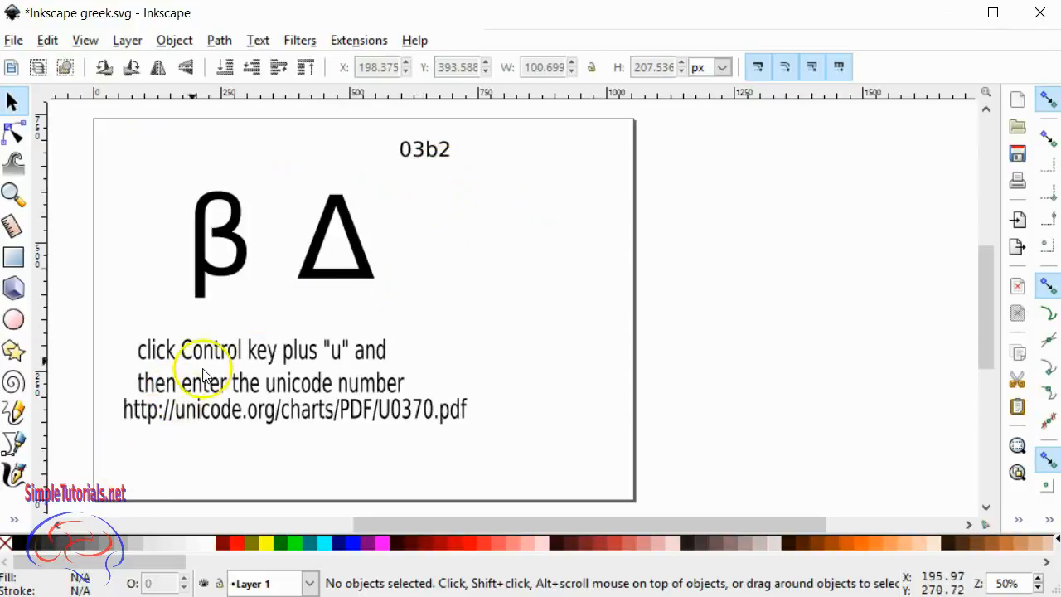
Start a new text right of the Δ and begin Unicode entry with Ctrl+U
{"action": "left_click", "coordinate": [13, 518]}
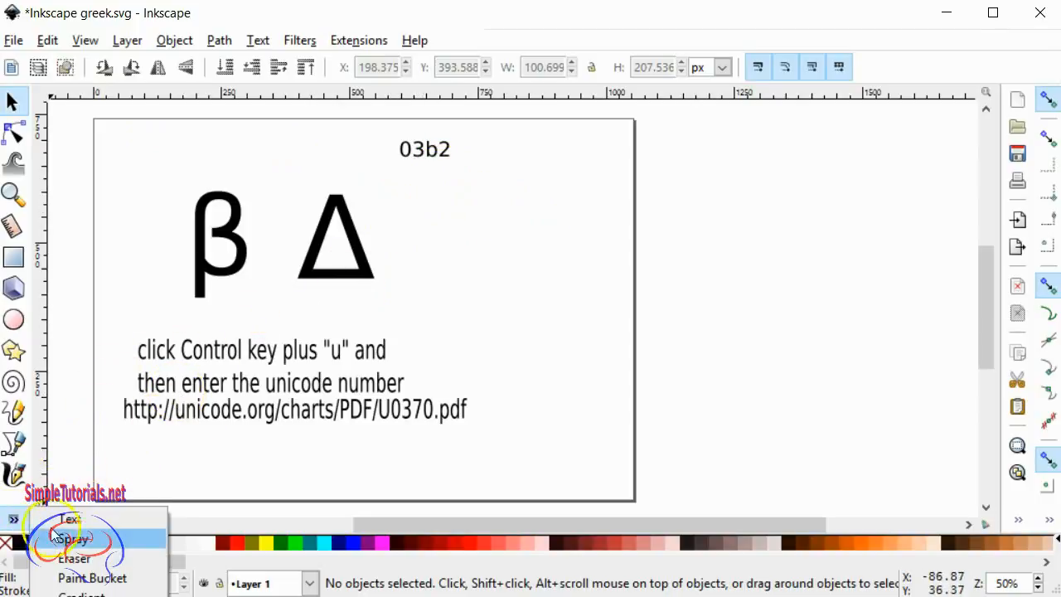
{"action": "left_click", "coordinate": [71, 525]}
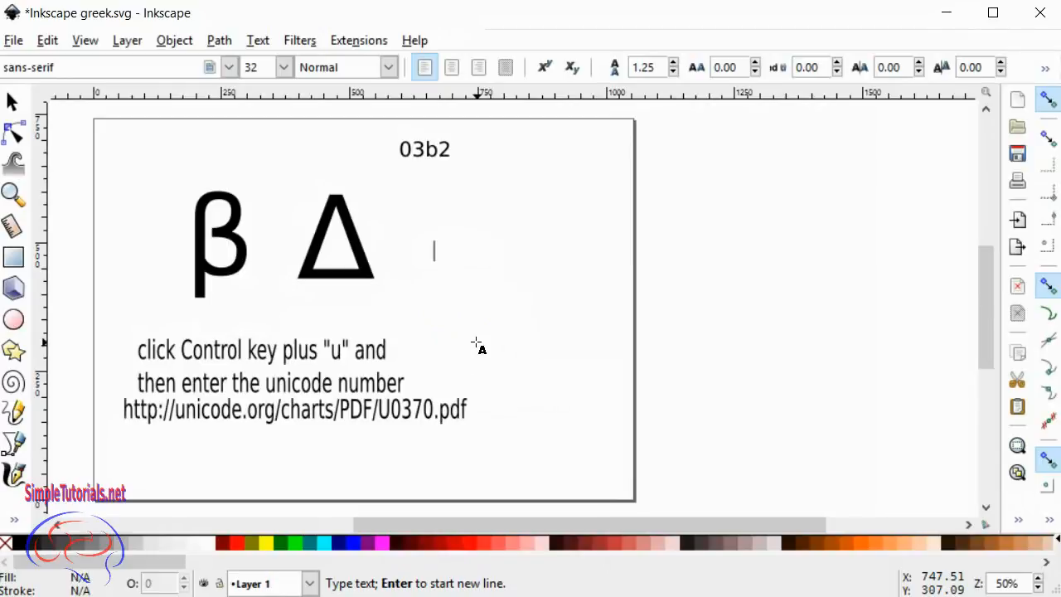
{"action": "key", "text": "ctrl+u"}
{"action": "type", "text": "03"}
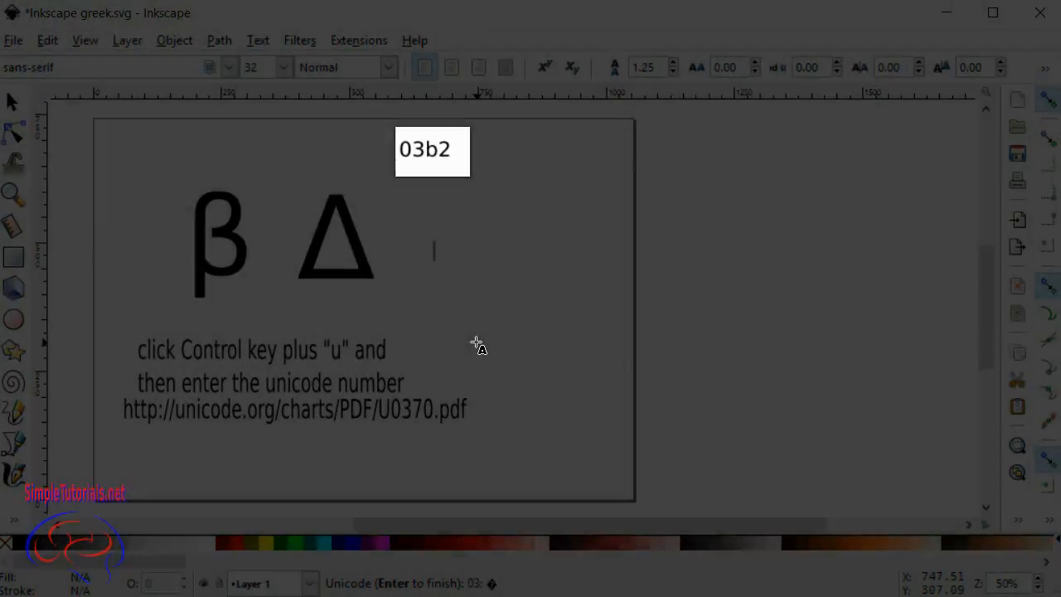
Finish the 03b2 code to insert β, then drag it right of the Δ
{"action": "key", "text": "Enter"}
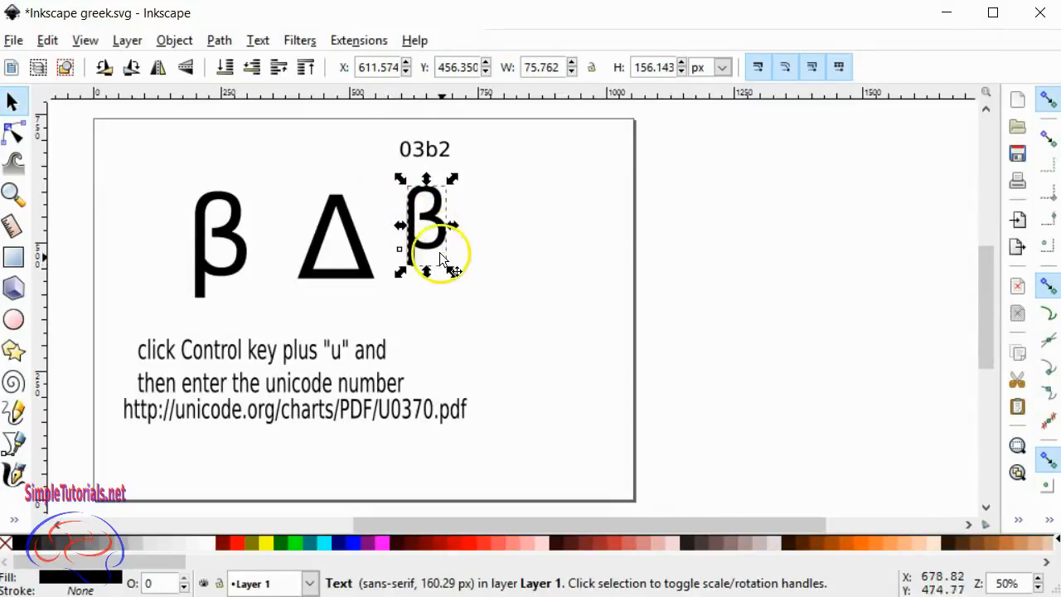
{"action": "left_click_drag", "start_coordinate": [439, 253], "coordinate": [462, 253]}
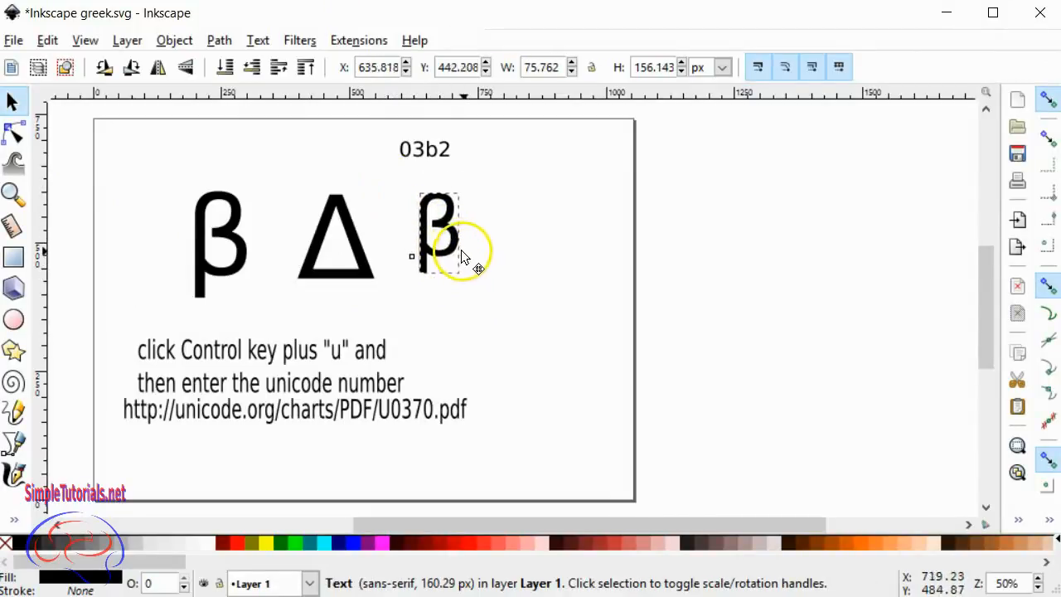
{"action": "left_click", "coordinate": [446, 244]}
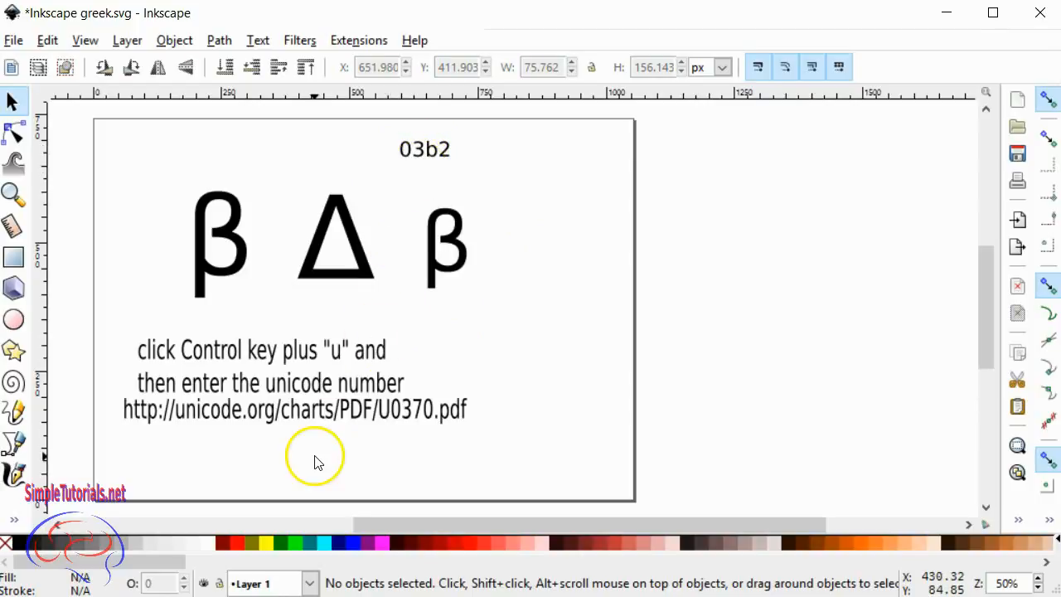
{"action": "mouse_move", "coordinate": [334, 419]}
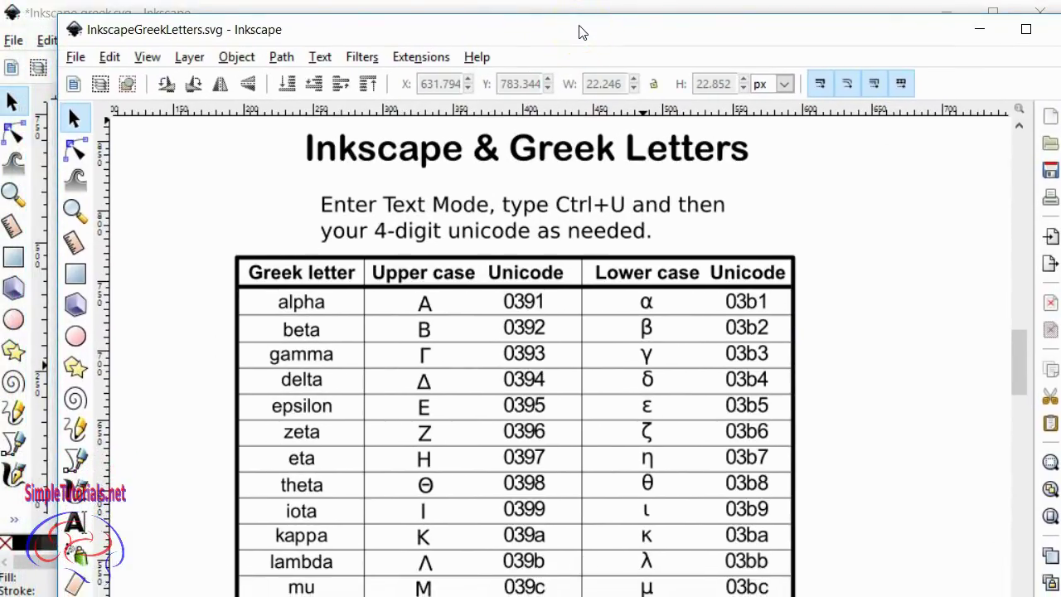
Reposition the InkscapeGreekLetters window and scroll down to the Greek letter Unicode table
{"action": "left_click_drag", "start_coordinate": [580, 29], "coordinate": [612, 47]}
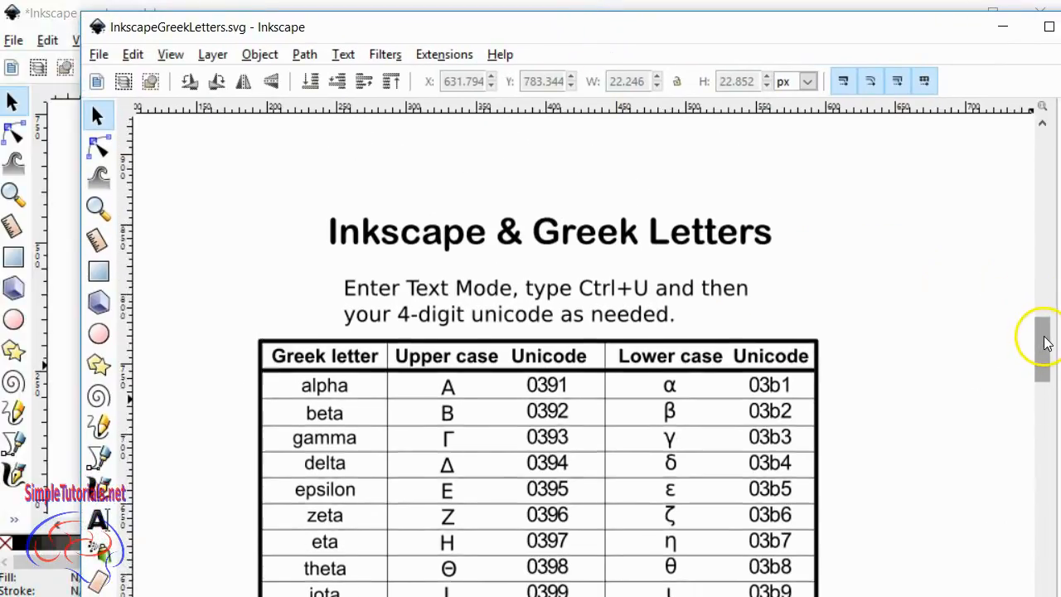
{"action": "scroll", "scroll_direction": "down", "scroll_amount": 3}
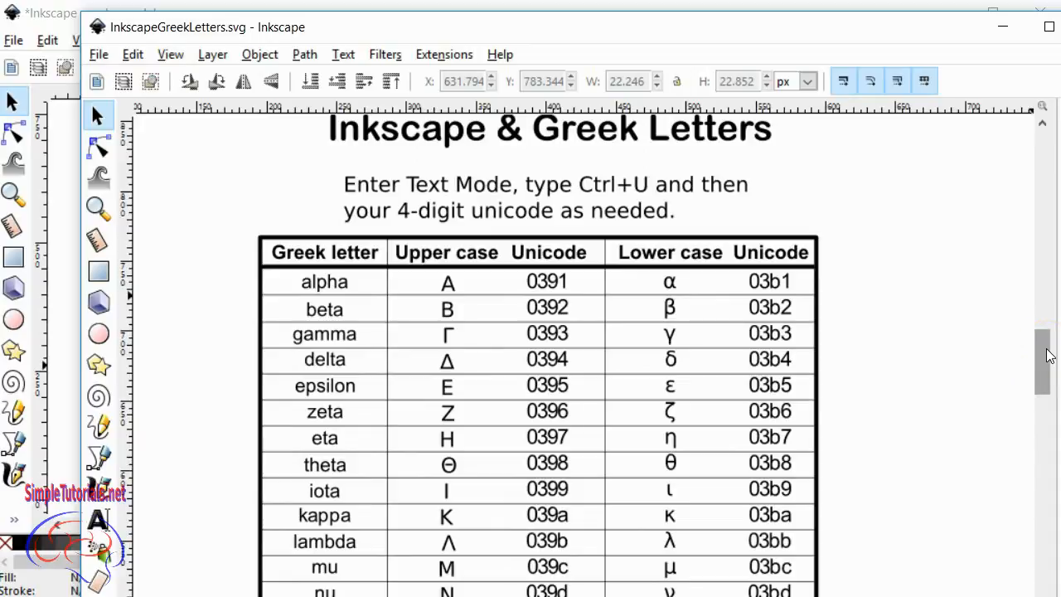
{"action": "mouse_move", "coordinate": [68, 169]}
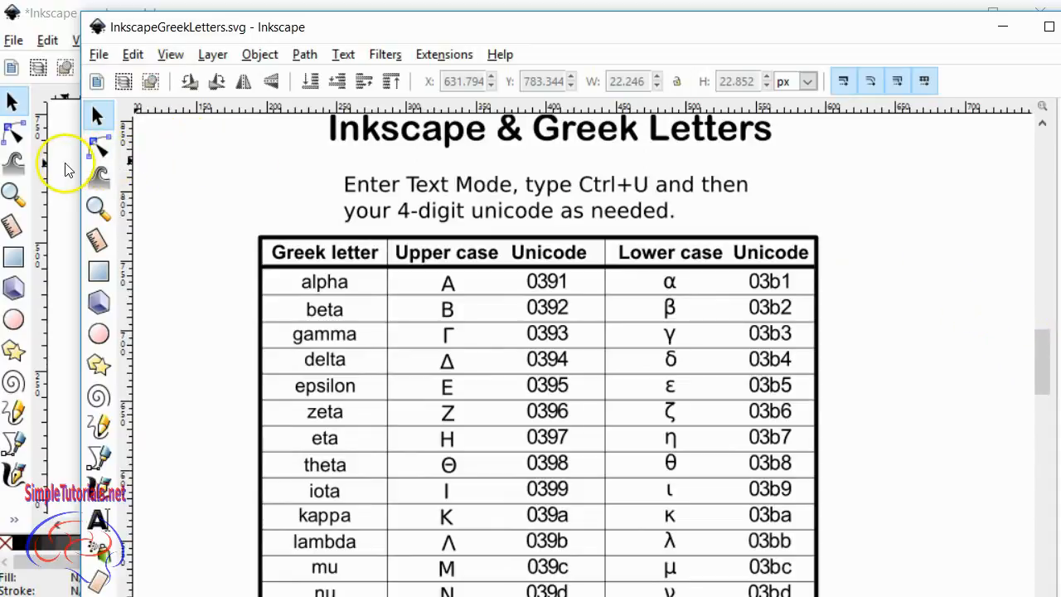